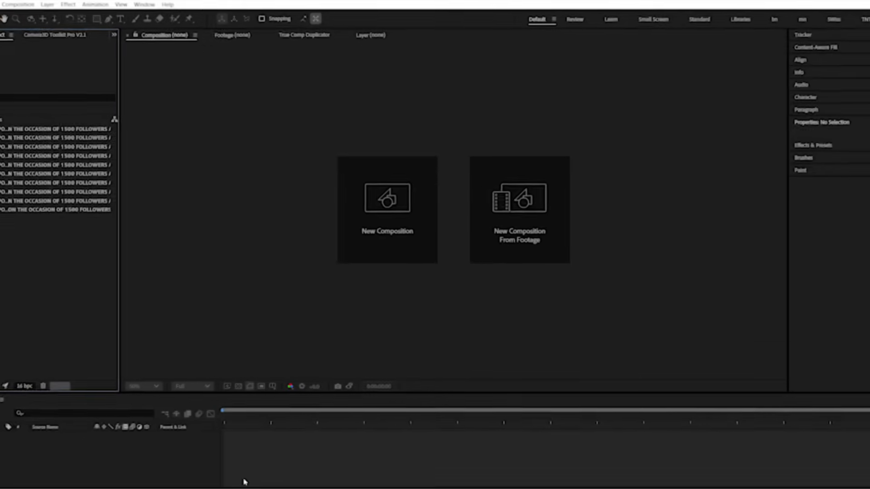
Build the composition from the ten player photos and add the camera with its controlling null
click(144, 5)
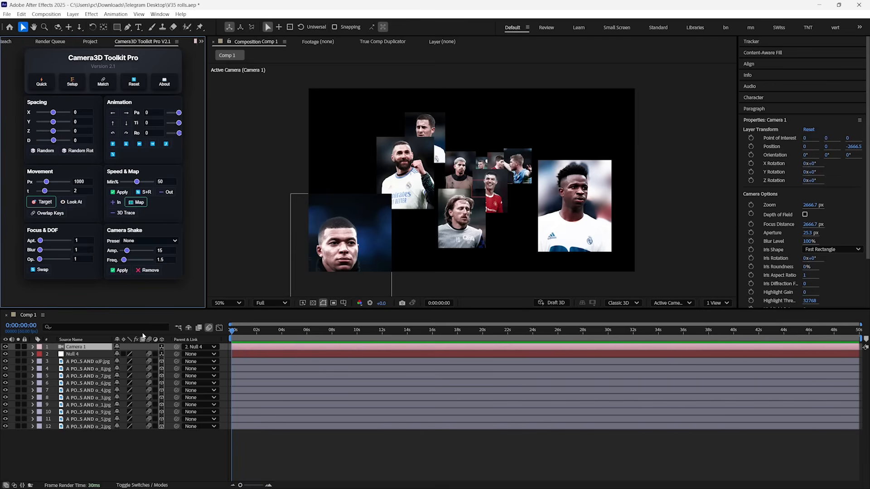
mouse_move(138, 354)
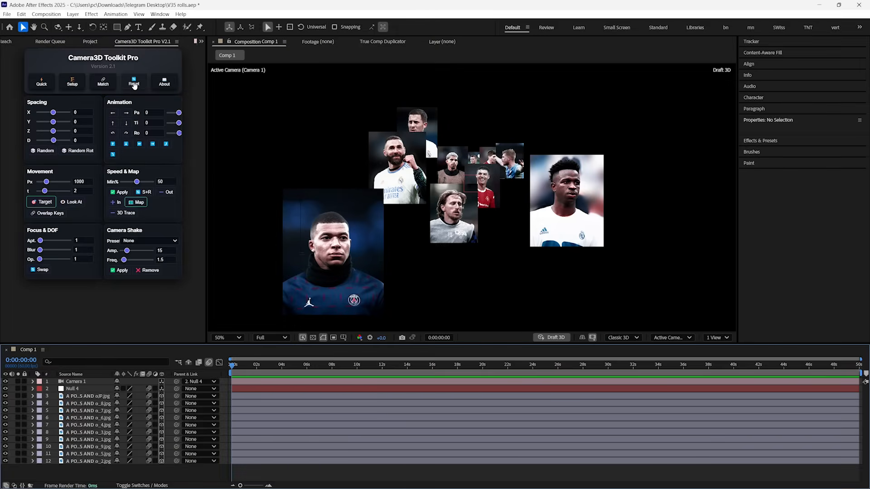
Reset the Camera3D rig, confirming removal of cameras, nulls and keyframes, then rebuild the setup
click(134, 80)
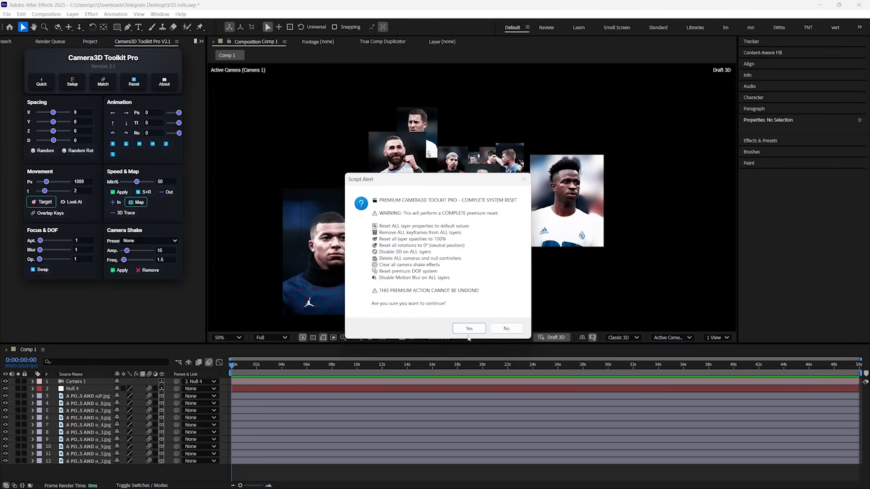
click(469, 328)
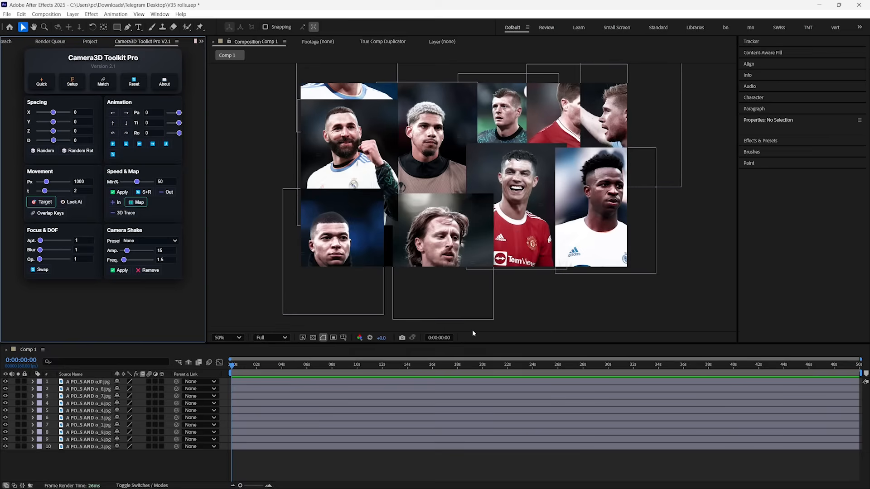
click(226, 337)
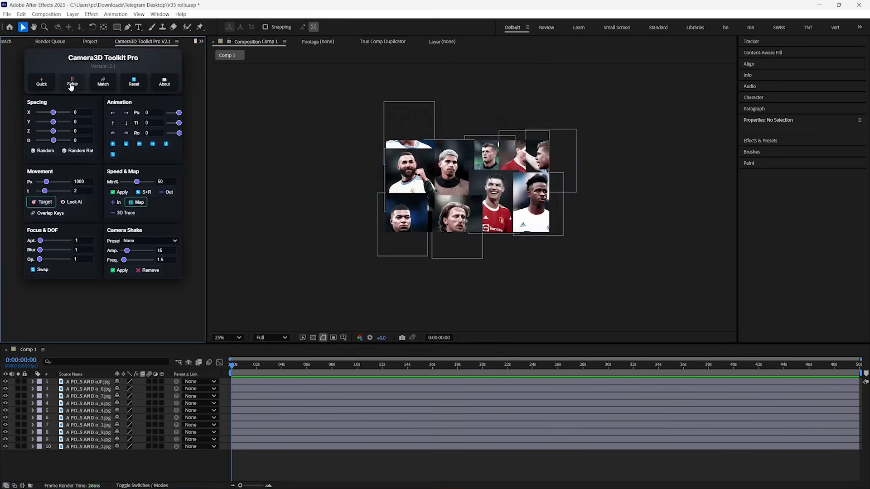
click(72, 84)
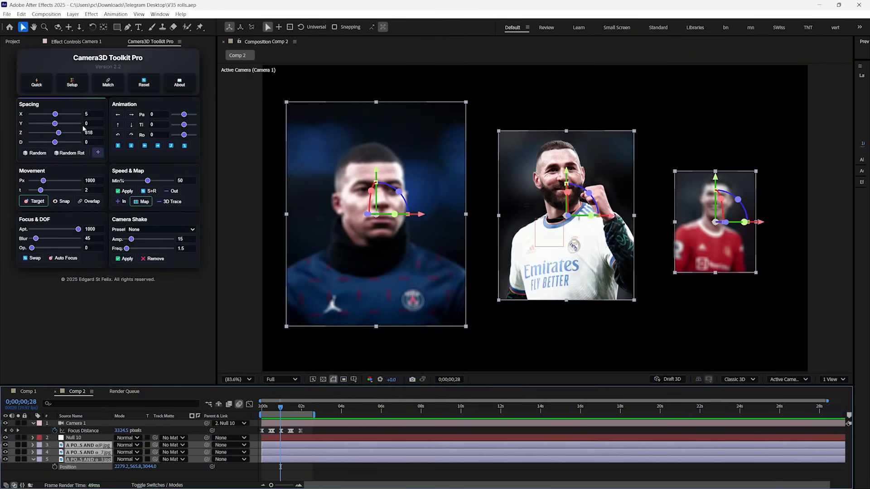
Set spacing to 50, then scatter the photos with Random positions and Random Rot rotations
text(500)
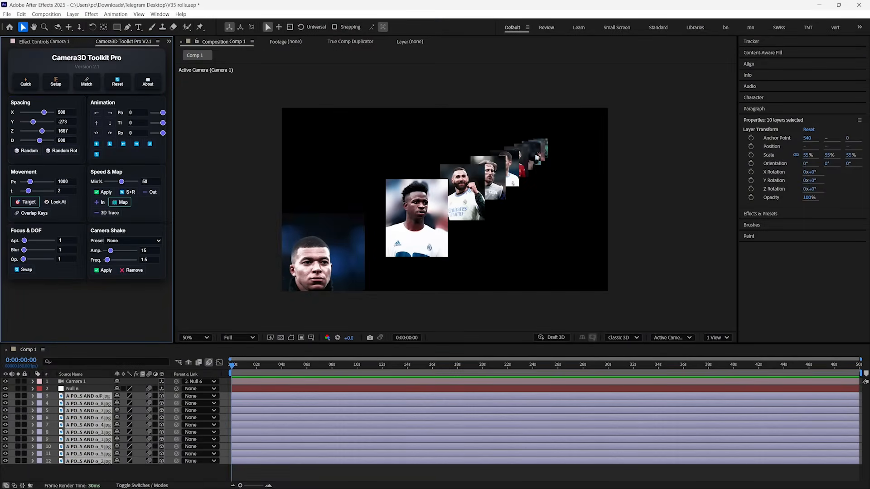
click(17, 151)
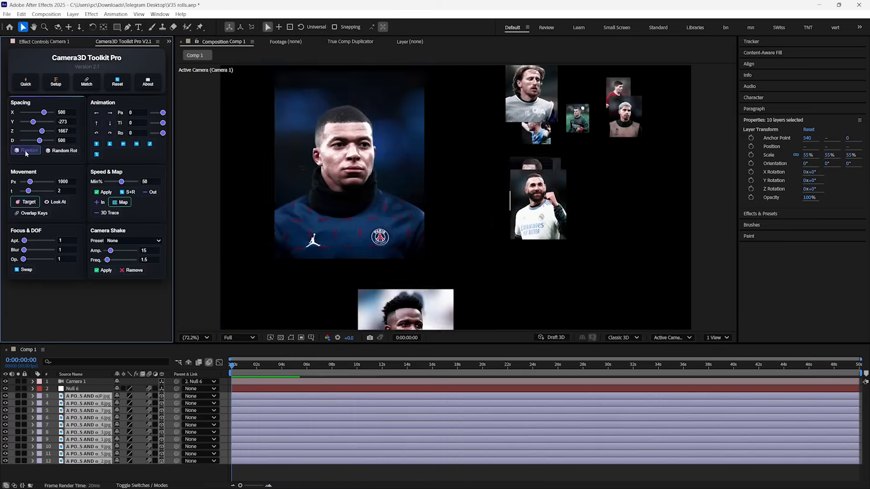
click(62, 150)
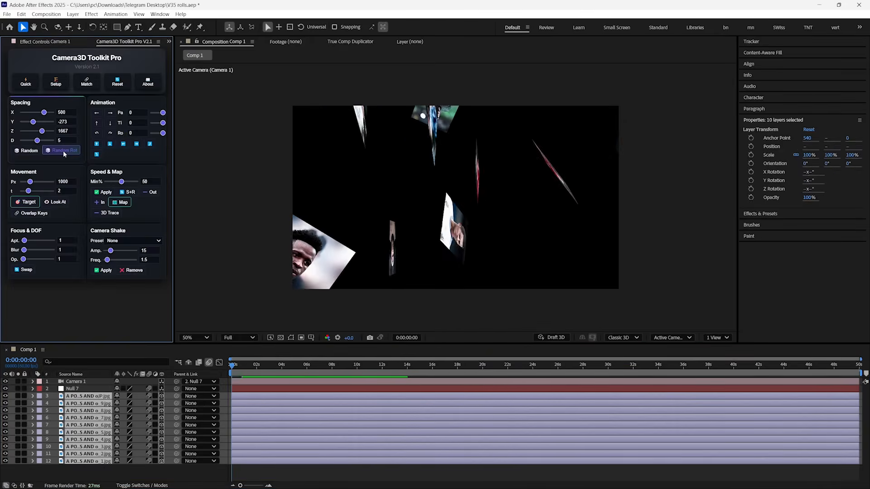
click(63, 150)
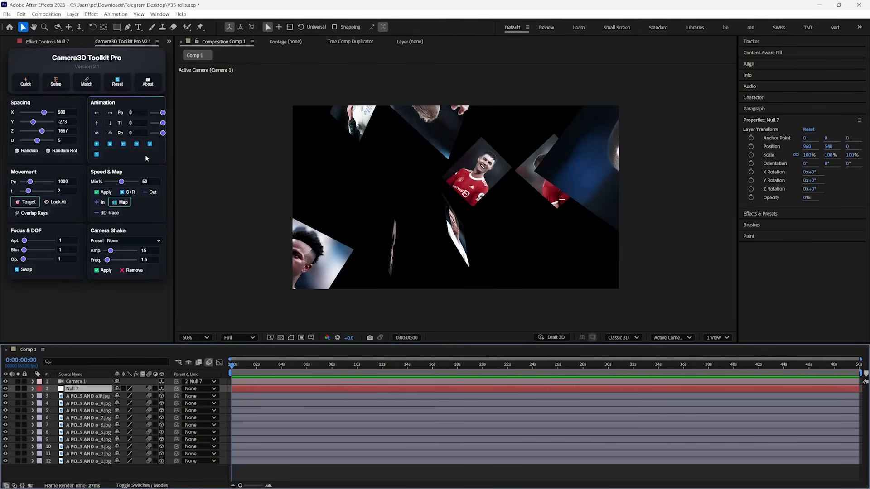
Keyframe the null's Orientation and check the rotation at the start and two seconds
click(110, 122)
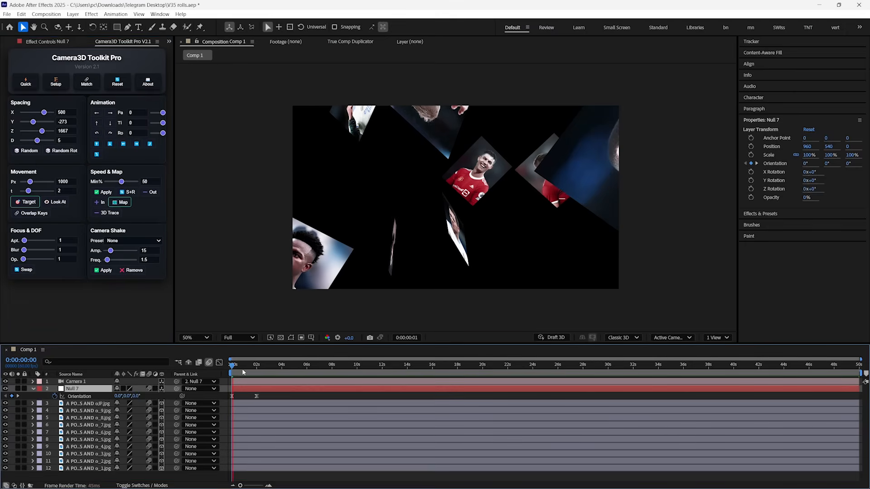
click(240, 364)
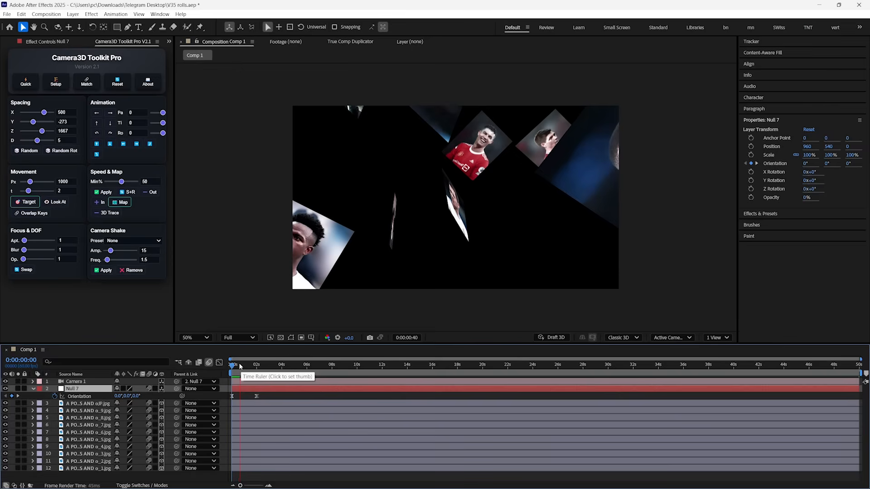
click(239, 364)
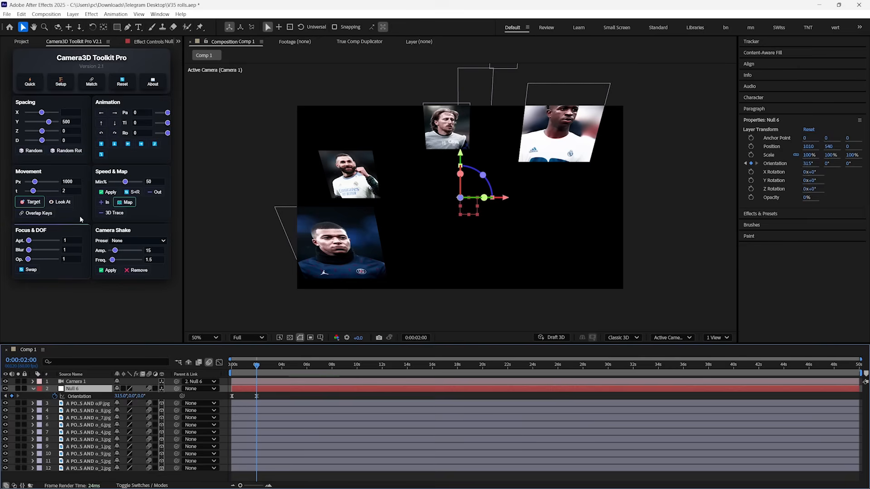
Retime the camera movement, settling the Movement slider at 2.3
drag(36, 194, 26, 194)
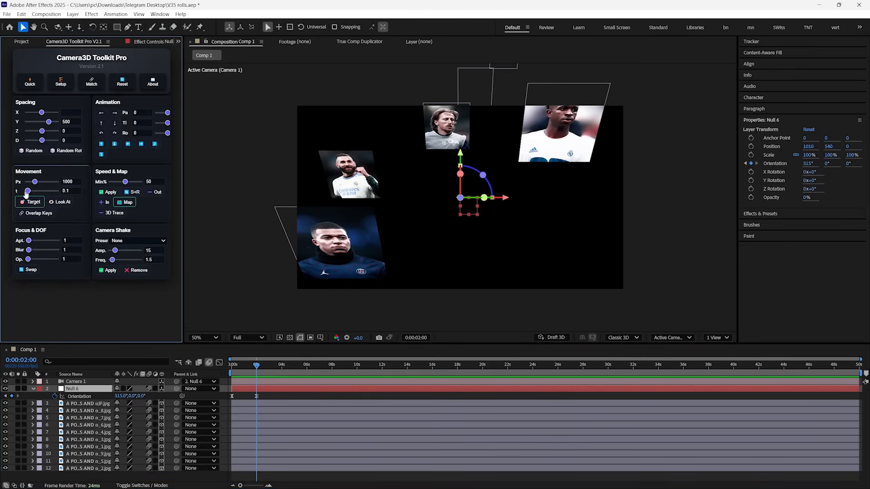
drag(30, 190, 47, 190)
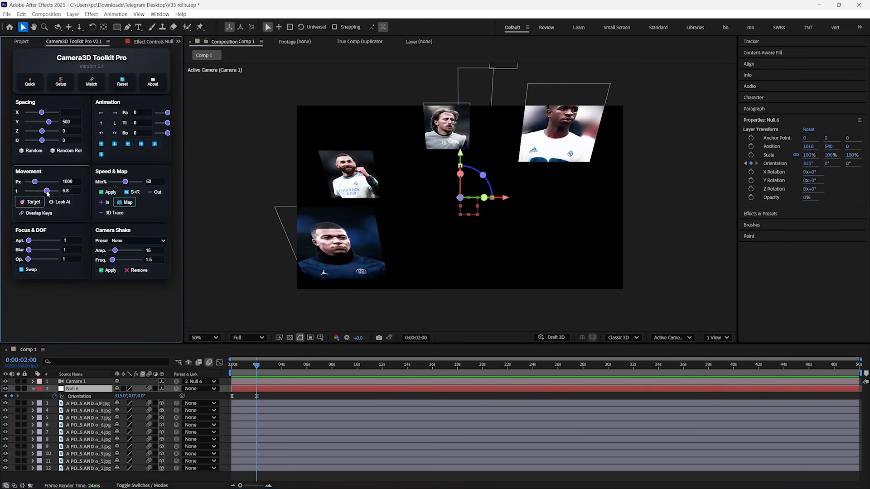
drag(46, 192, 33, 191)
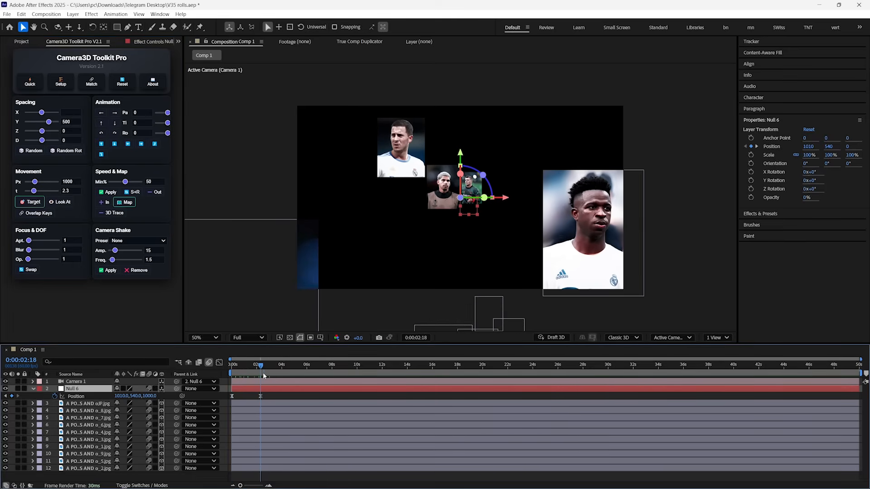
Add Position keyframes to the null and tighten their timing into the opening seconds
click(141, 144)
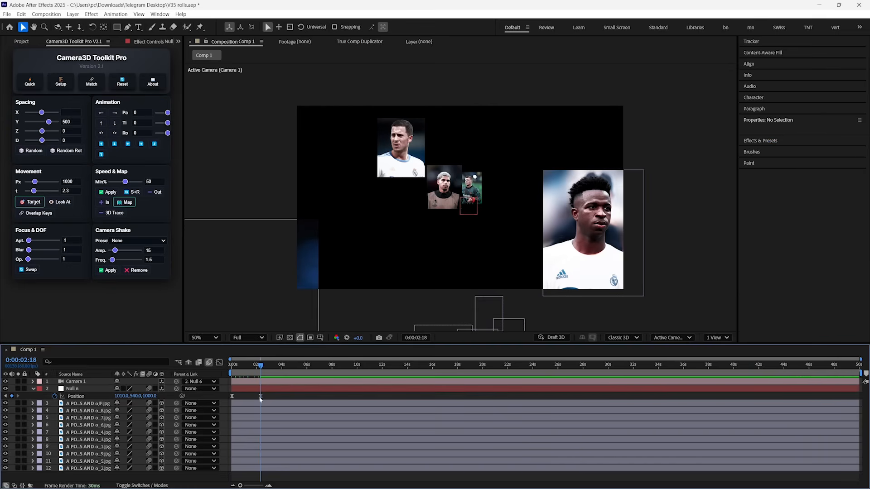
click(74, 389)
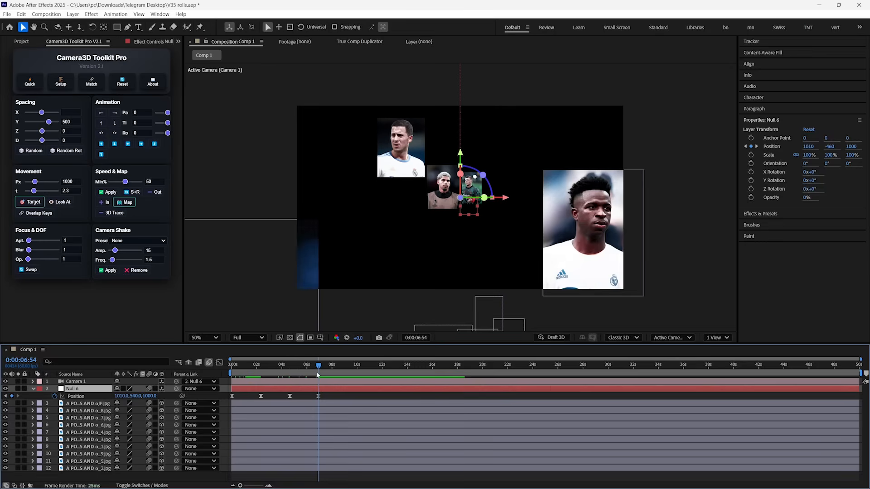
click(154, 144)
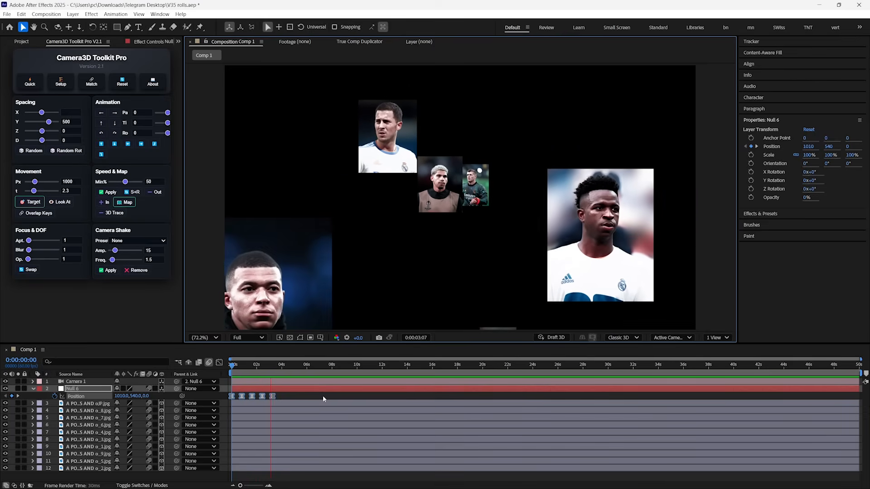
click(239, 54)
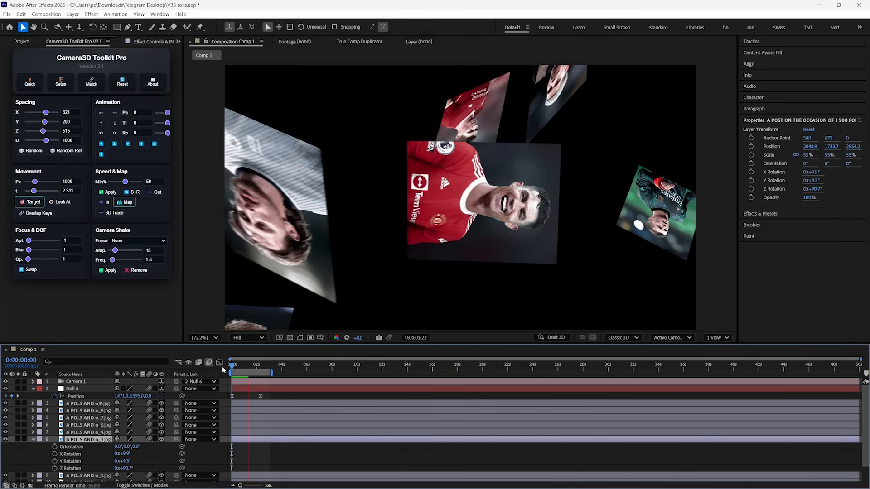
Attempt to create camera segments and dismiss the four-keyframe requirement warning
click(377, 364)
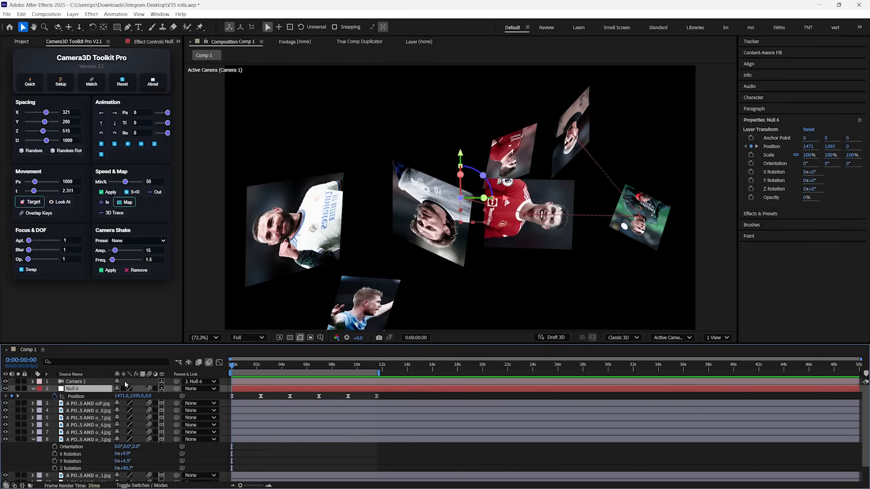
click(22, 213)
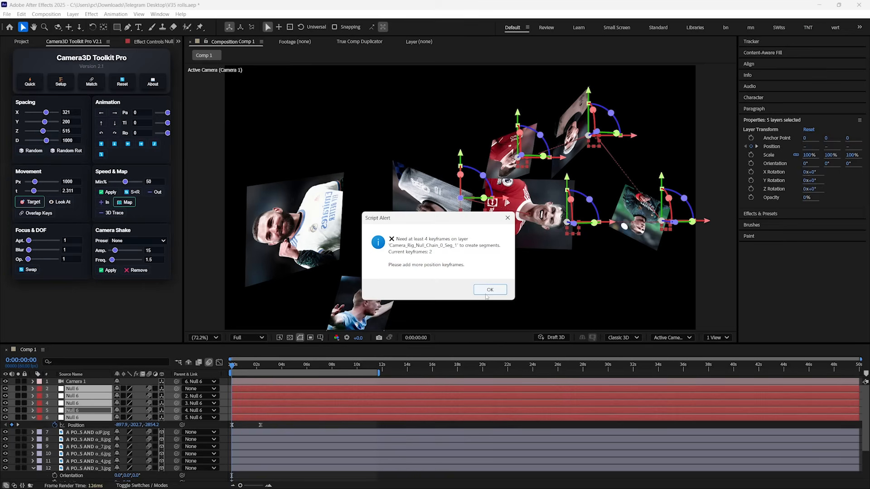
click(489, 290)
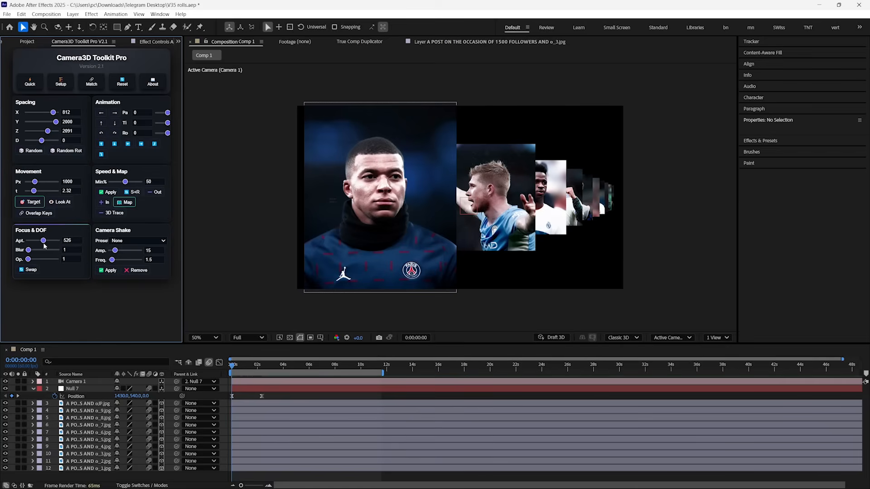
Lower the Aperture and raise the Blur so photos behind the front player go soft
drag(29, 250, 51, 250)
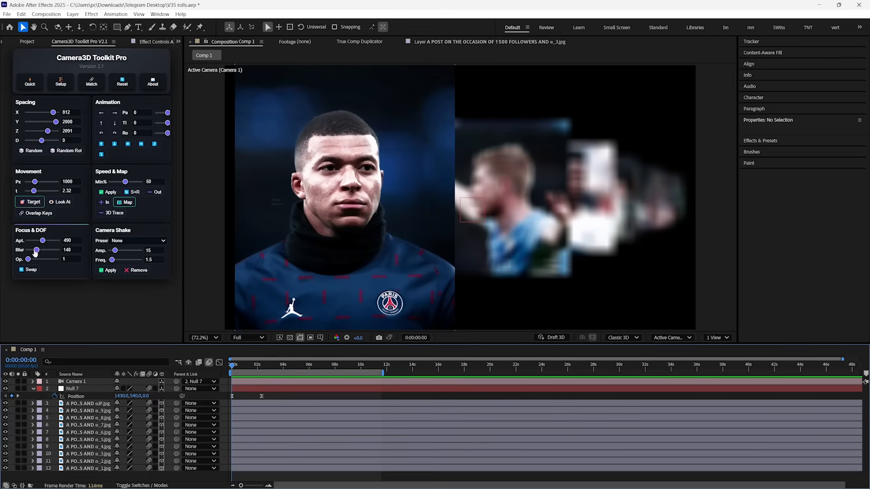
drag(37, 251, 55, 250)
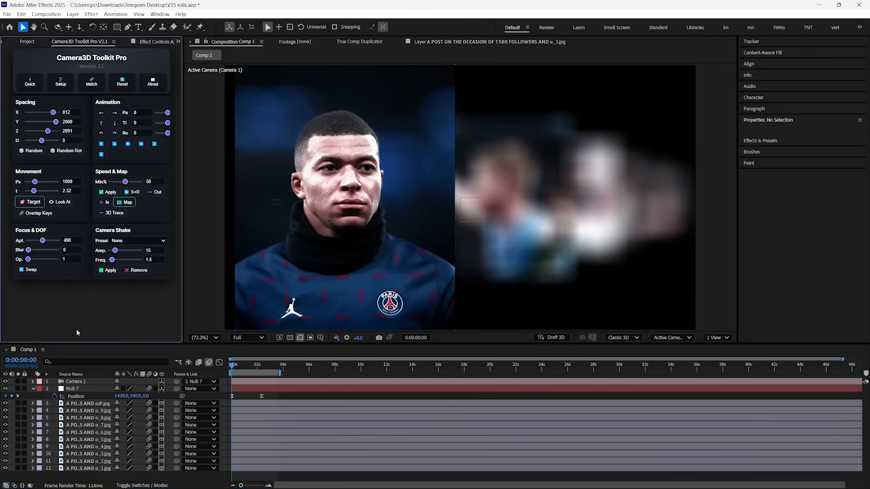
click(68, 251)
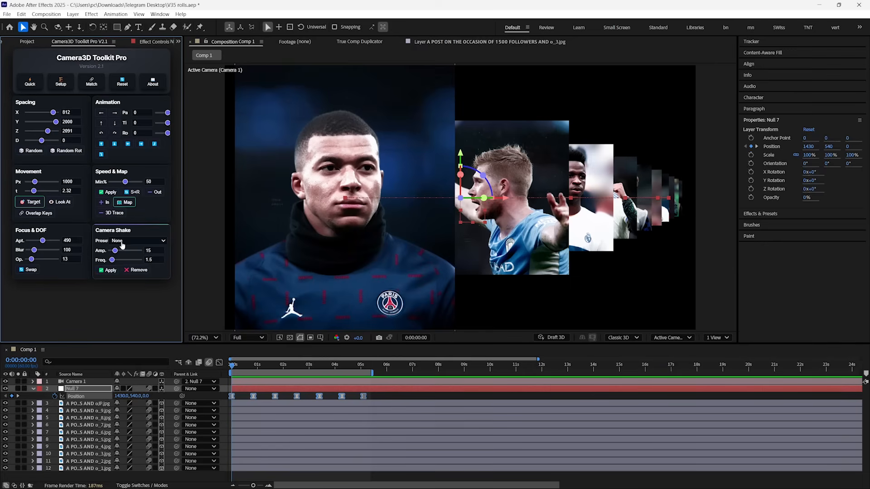
click(138, 240)
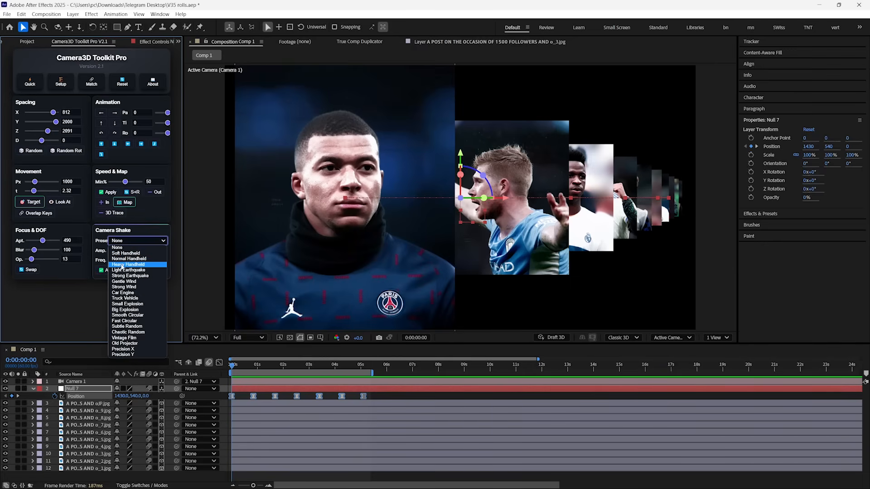
mouse_move(126, 310)
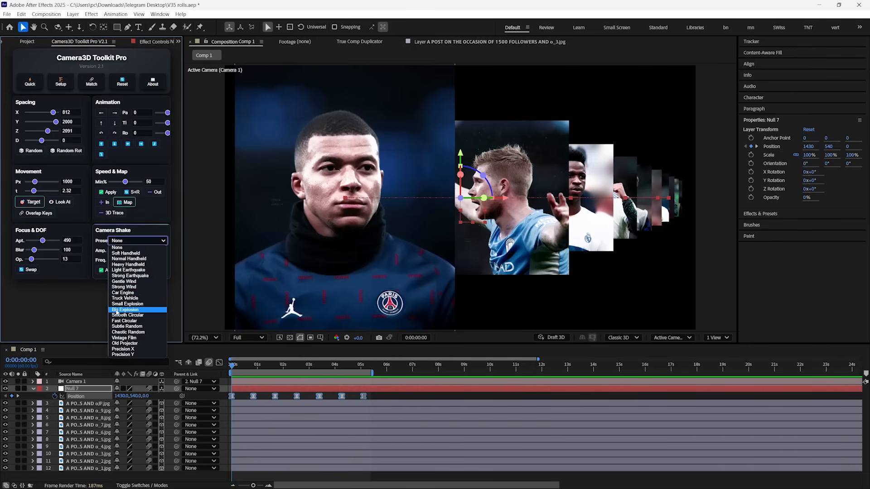
mouse_move(123, 354)
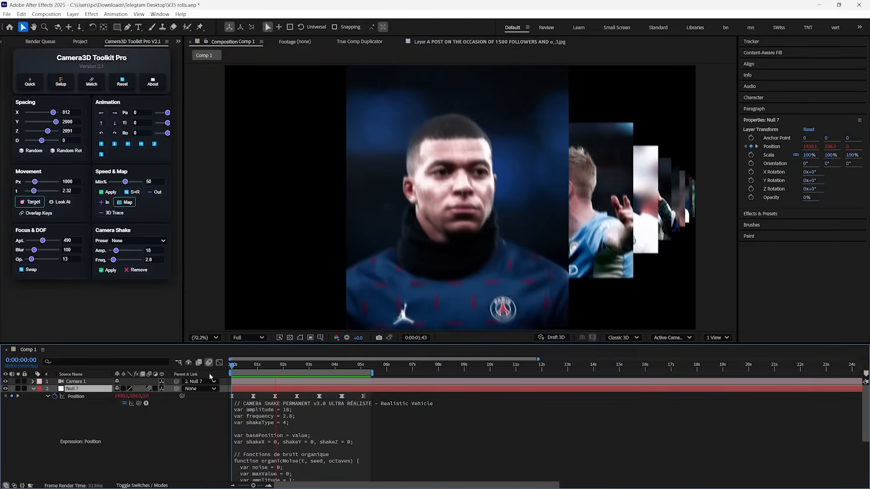
click(327, 373)
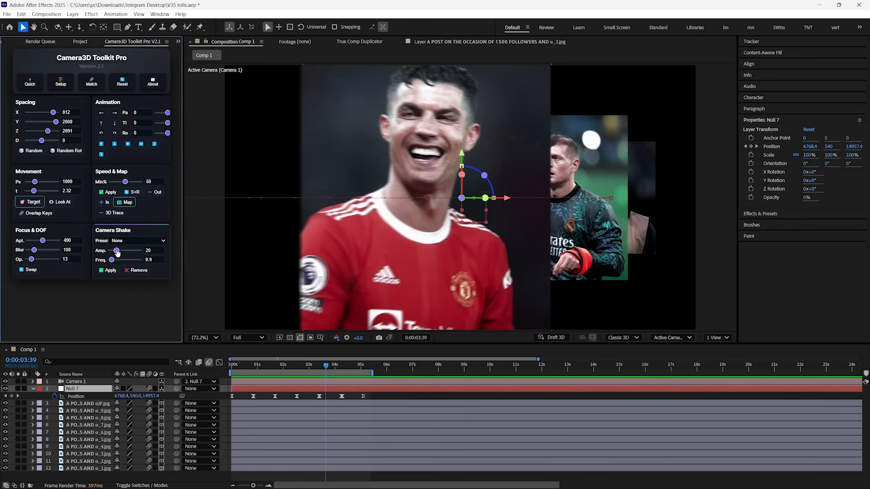
drag(115, 260, 123, 260)
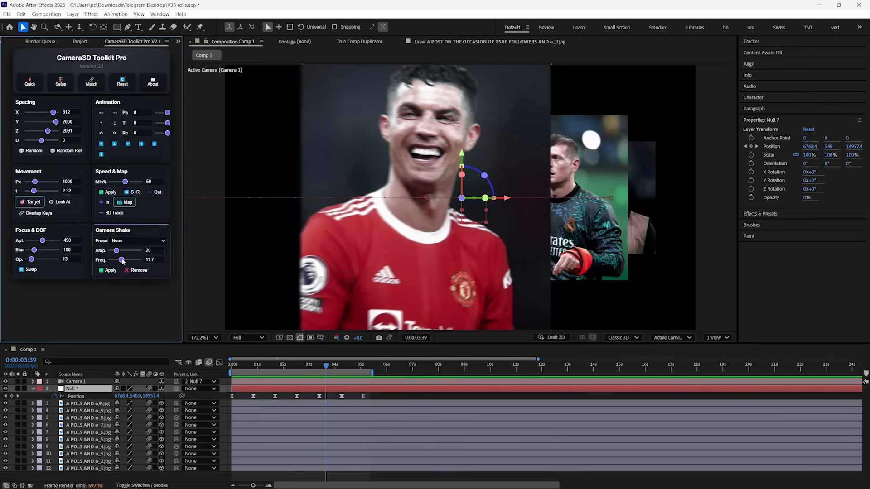
drag(122, 260, 121, 260)
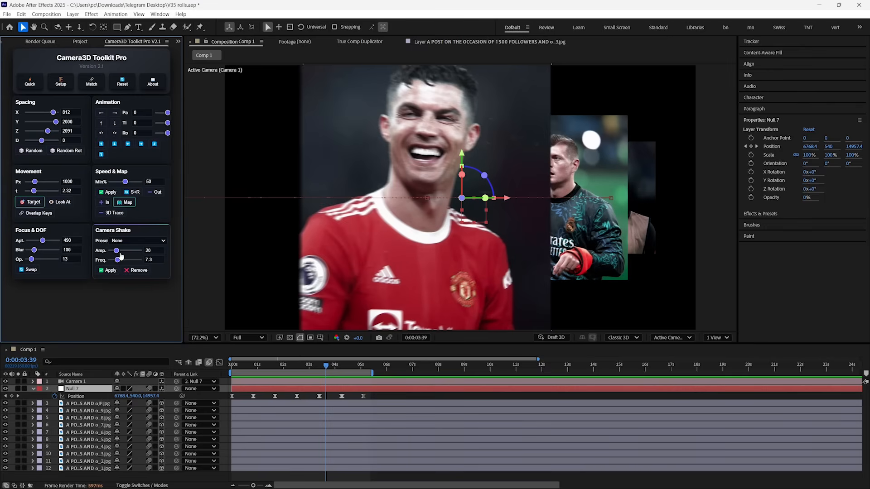
drag(117, 250, 124, 250)
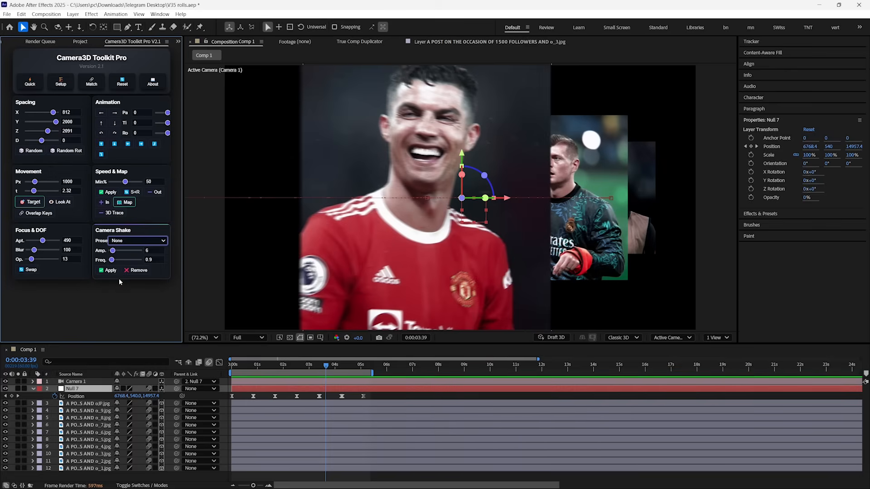
click(111, 271)
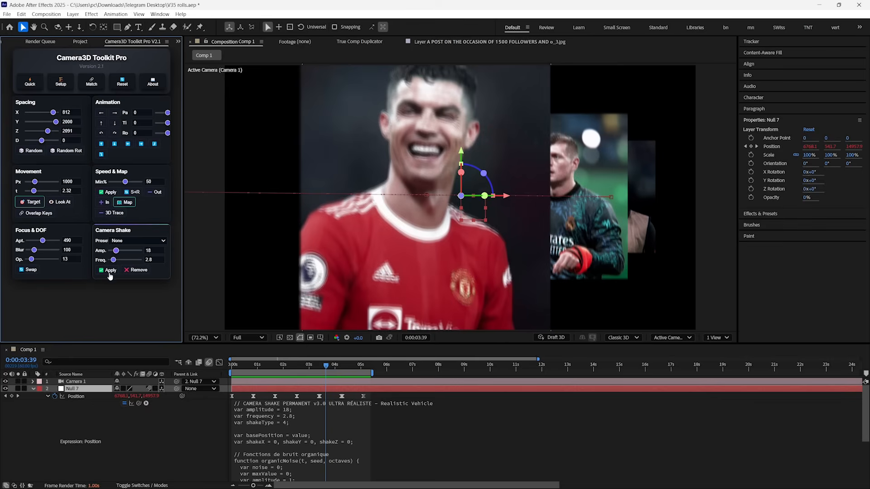
click(137, 270)
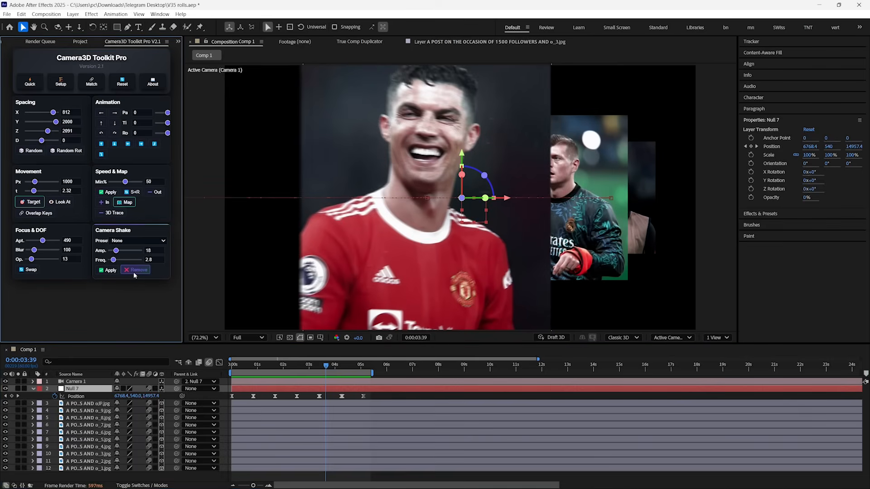
click(138, 240)
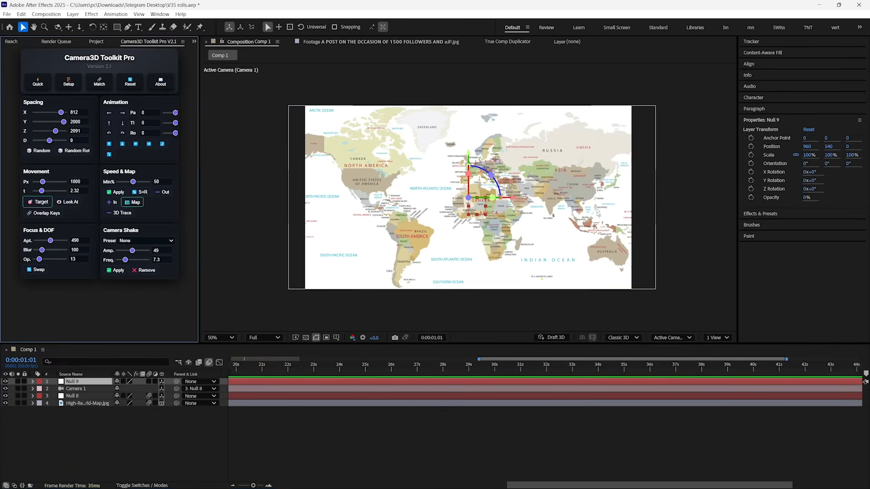
Make the camera rig target the world map
click(132, 202)
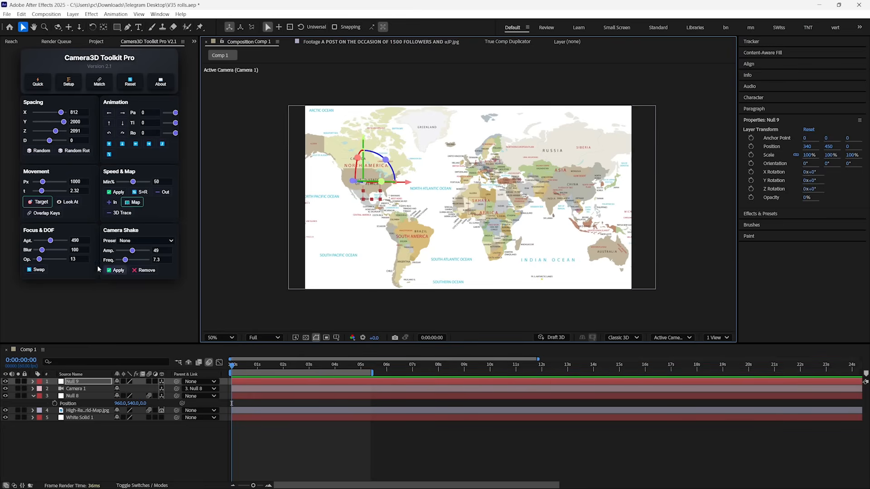
click(37, 202)
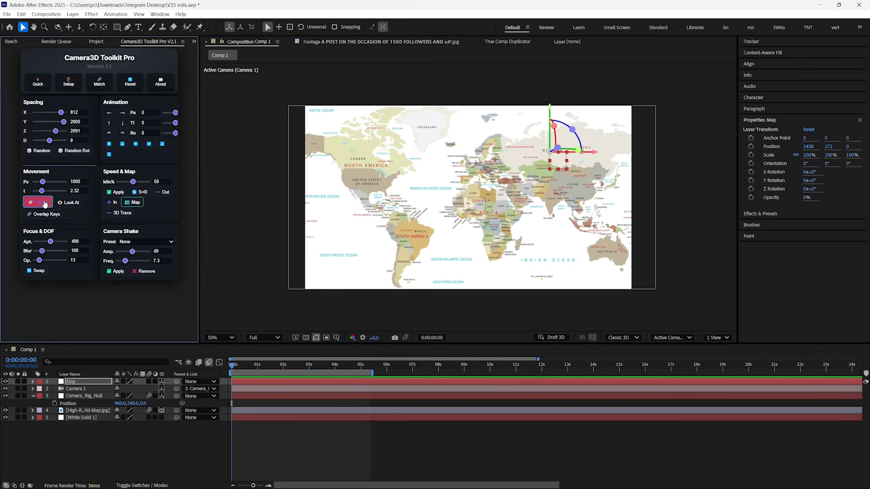
click(37, 201)
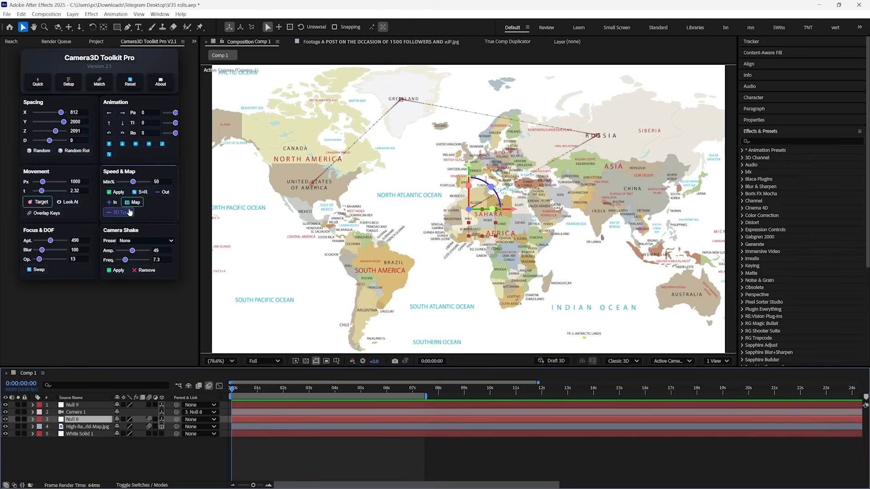
Apply the 45° tilt and 20% scale via Map, then add a 3D Trace of the camera path
click(117, 212)
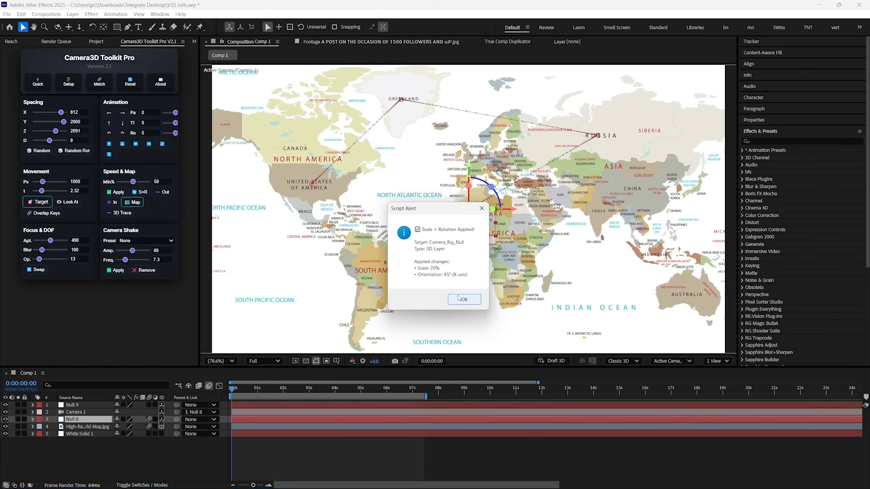
click(463, 299)
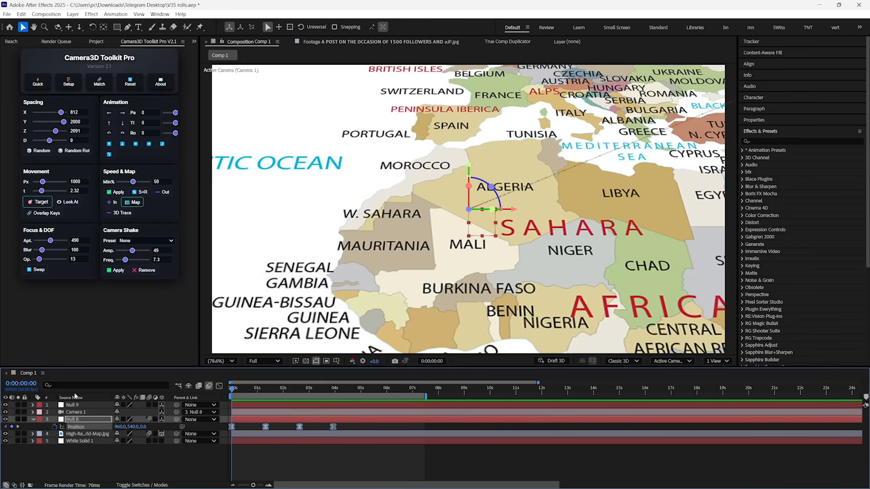
click(120, 212)
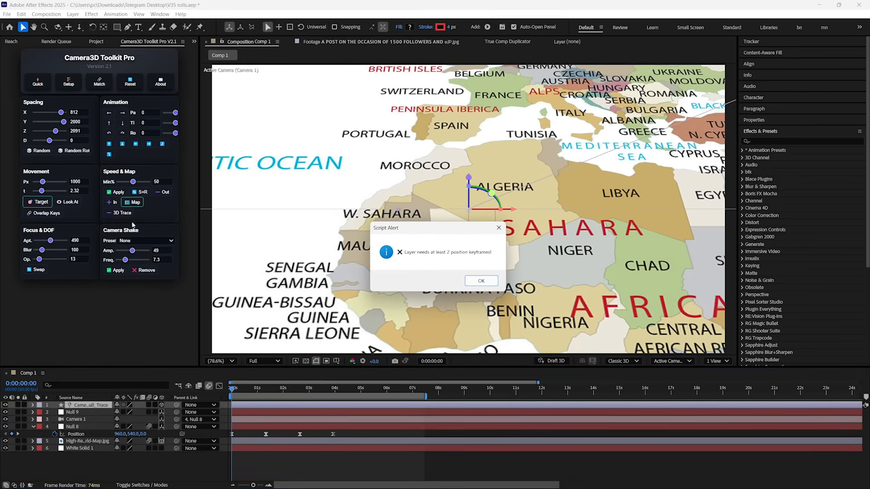